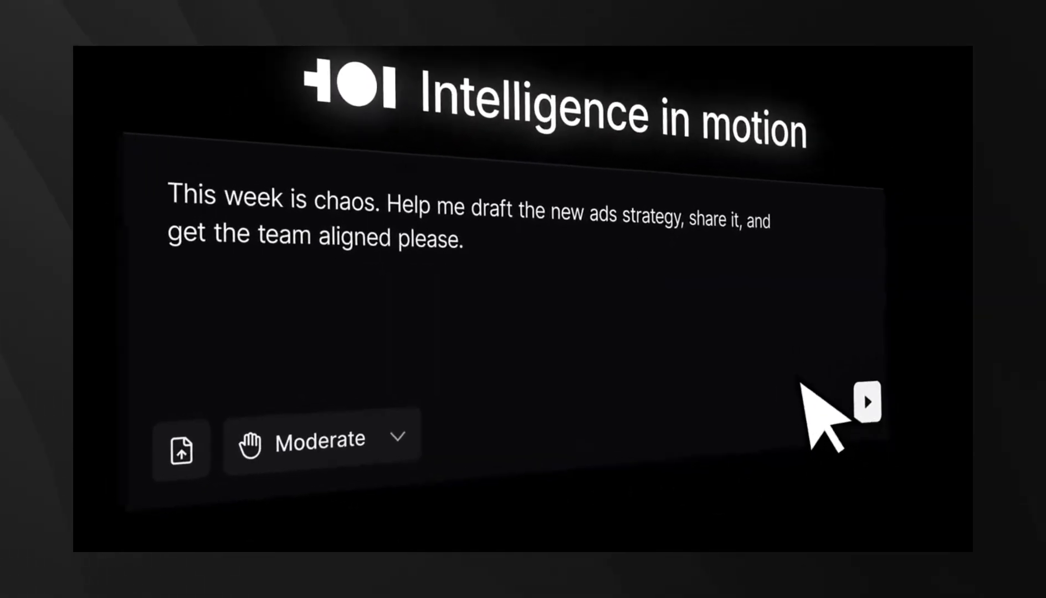
Scroll the Mistral Code article past the architecture diagram and VS Code screenshot to the Continue thanks.
{"action": "left_click", "coordinate": [866, 401]}
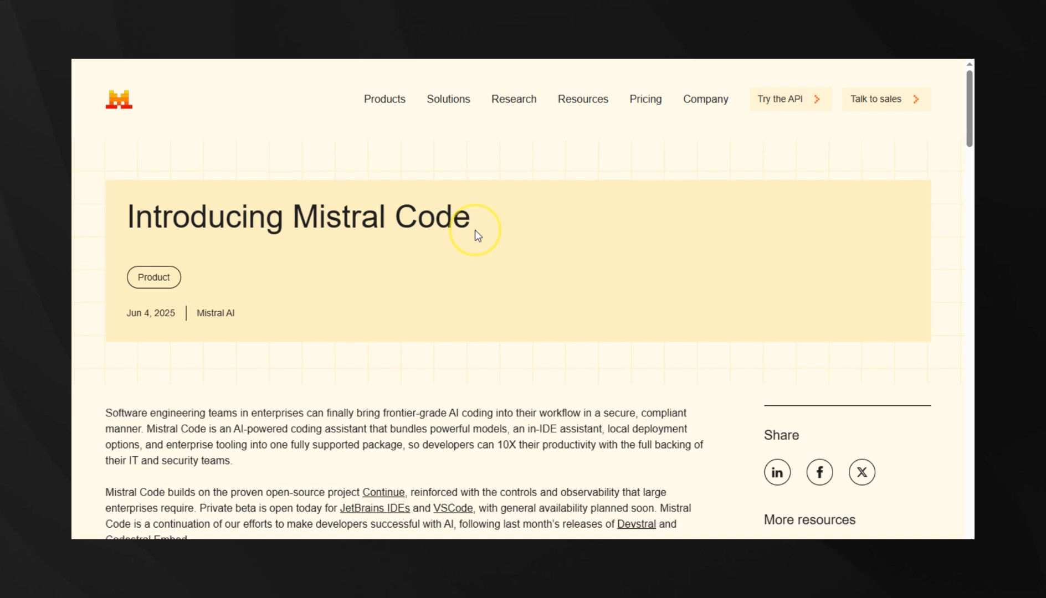
{"action": "scroll", "scroll_direction": "down", "scroll_amount": 3}
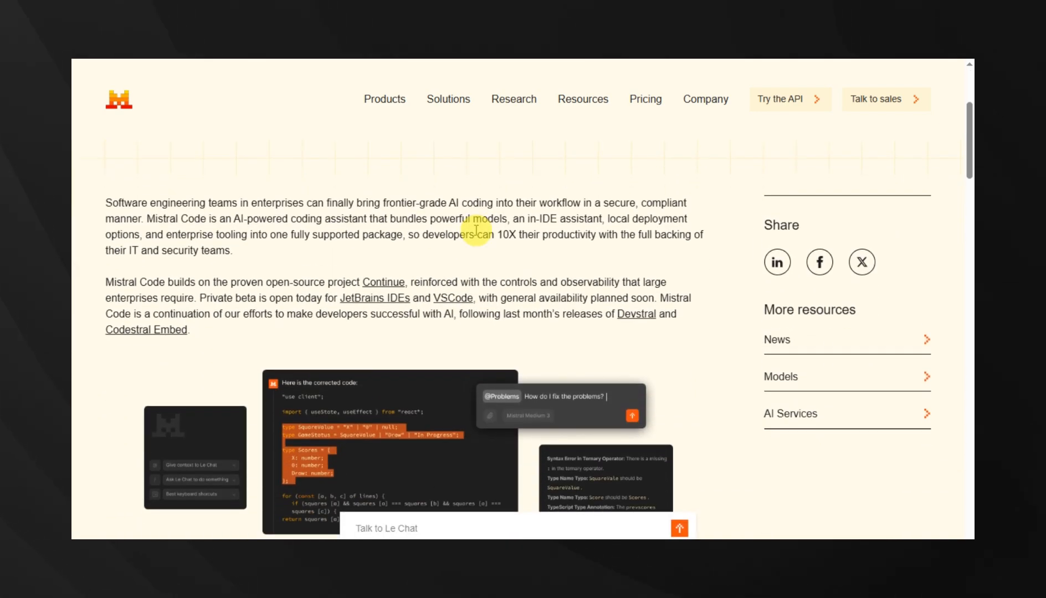
{"action": "scroll", "scroll_direction": "down", "scroll_amount": 3}
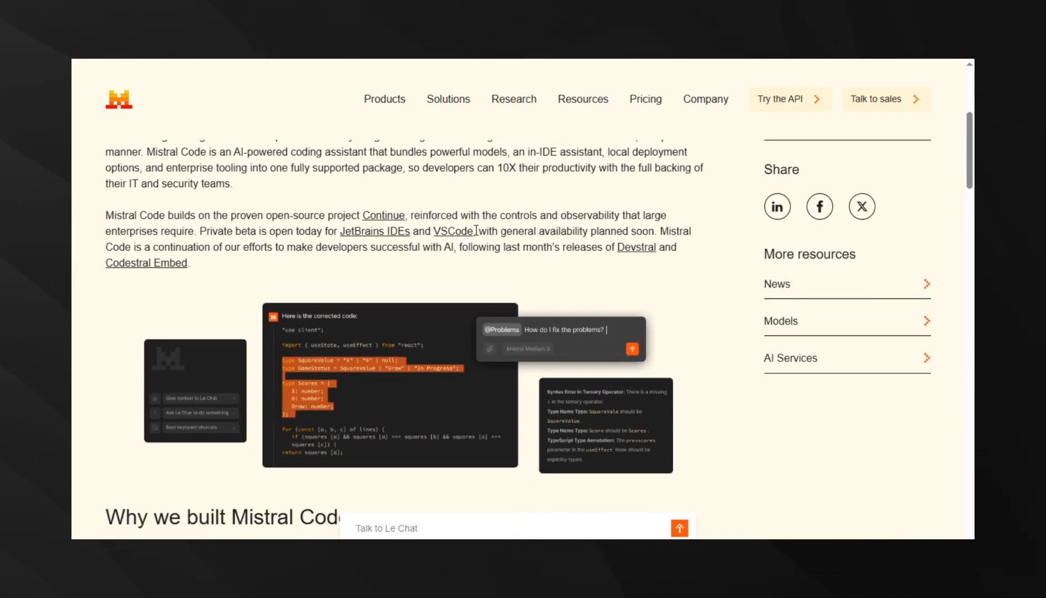
{"action": "scroll", "scroll_direction": "down", "scroll_amount": 3}
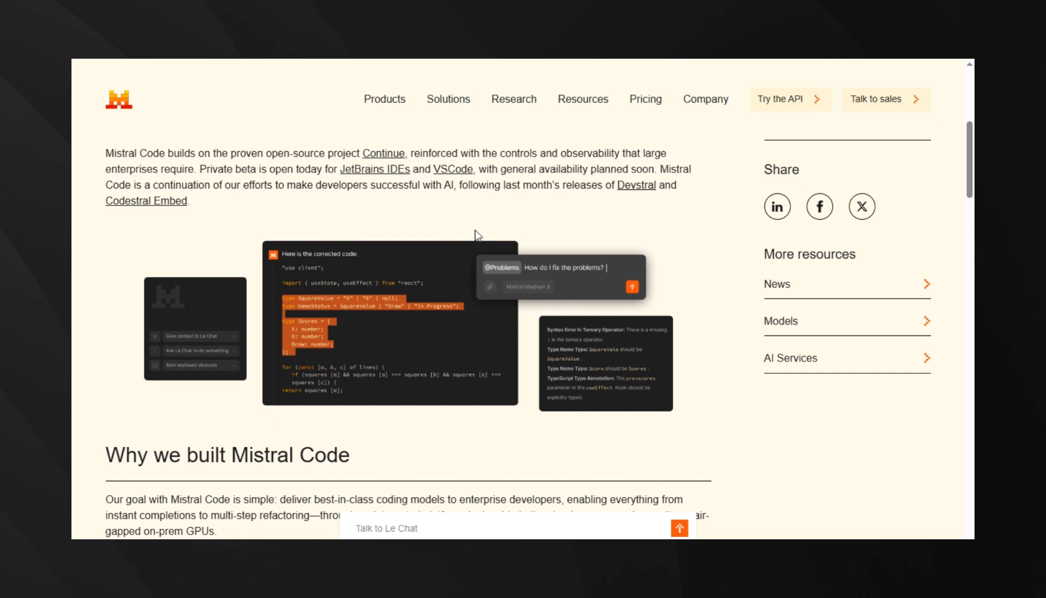
{"action": "mouse_move", "coordinate": [248, 282]}
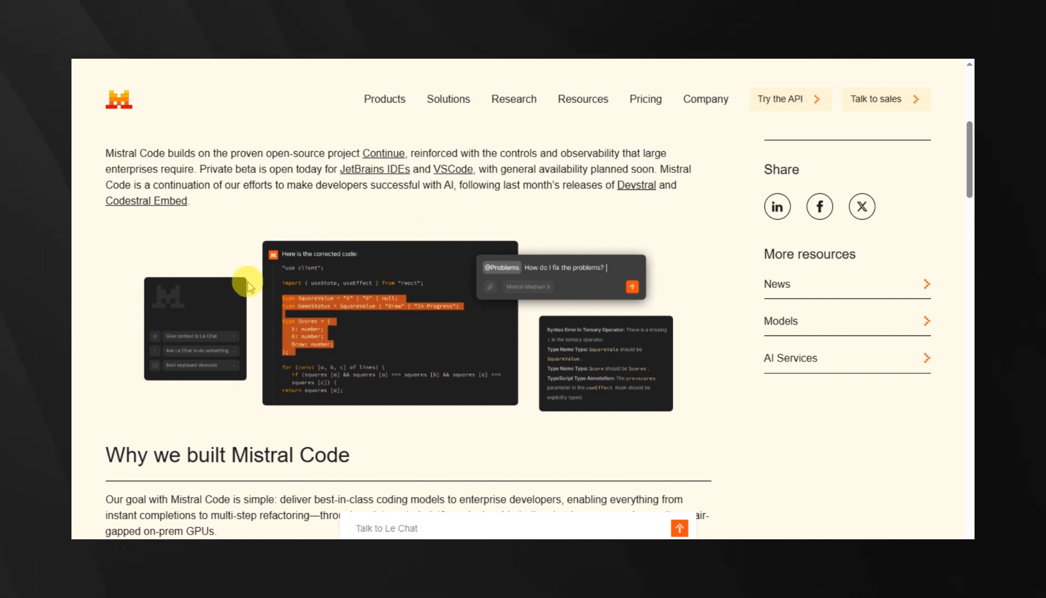
{"action": "mouse_move", "coordinate": [510, 285]}
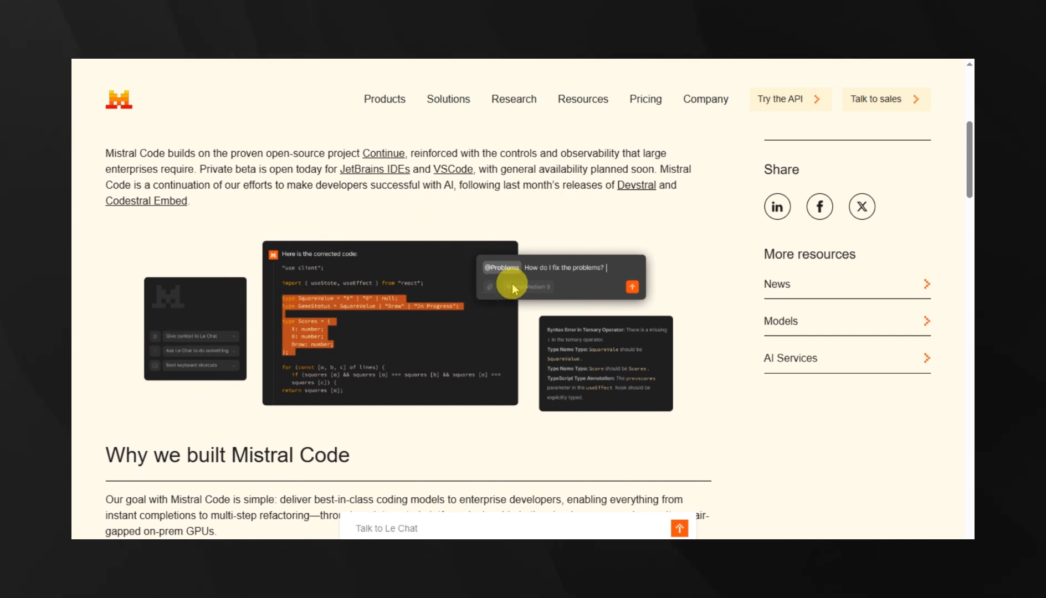
{"action": "mouse_move", "coordinate": [606, 377]}
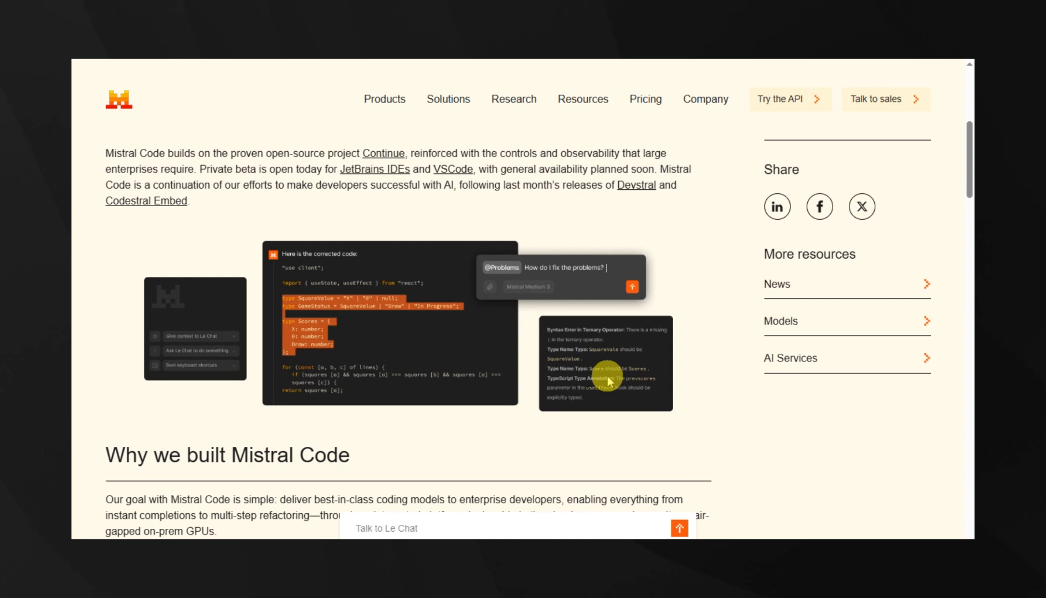
{"action": "scroll", "scroll_direction": "down", "scroll_amount": 3}
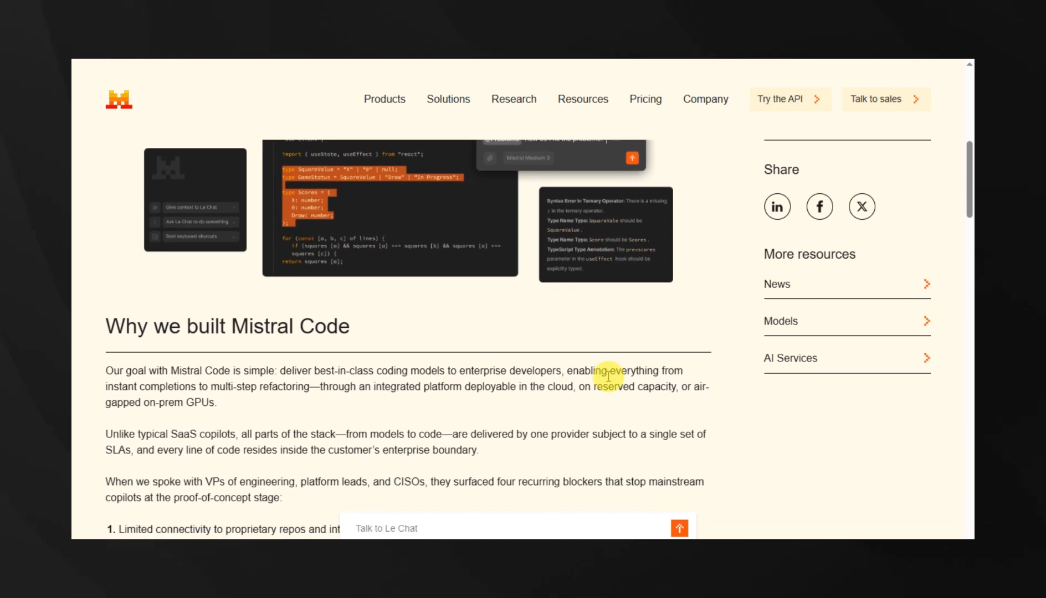
{"action": "scroll", "scroll_direction": "down", "scroll_amount": 3}
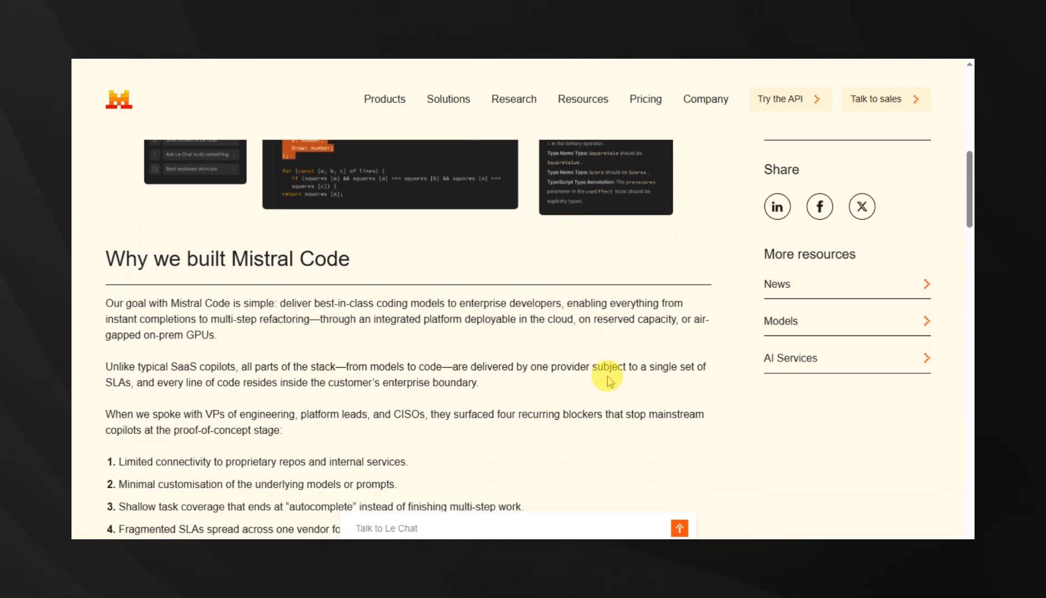
{"action": "scroll", "scroll_direction": "down", "scroll_amount": 3}
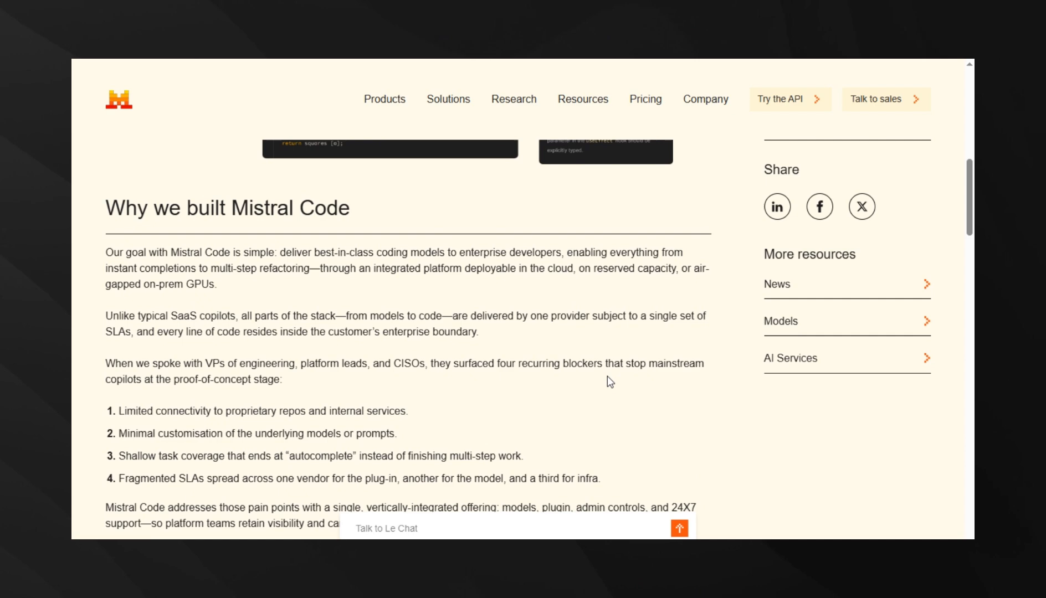
{"action": "scroll", "scroll_direction": "down", "scroll_amount": 3}
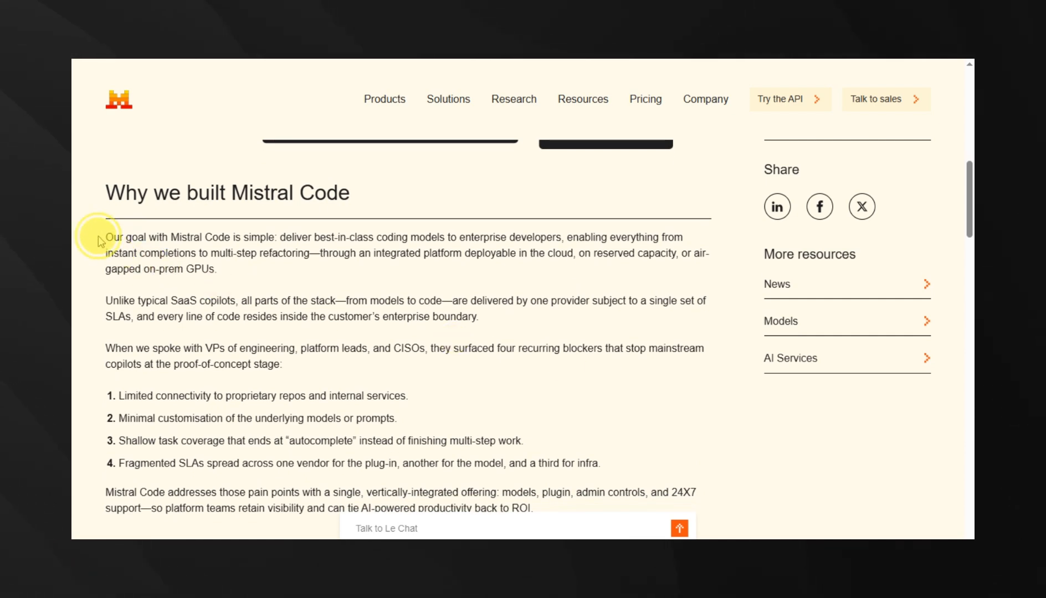
{"action": "scroll", "scroll_direction": "down", "scroll_amount": 3}
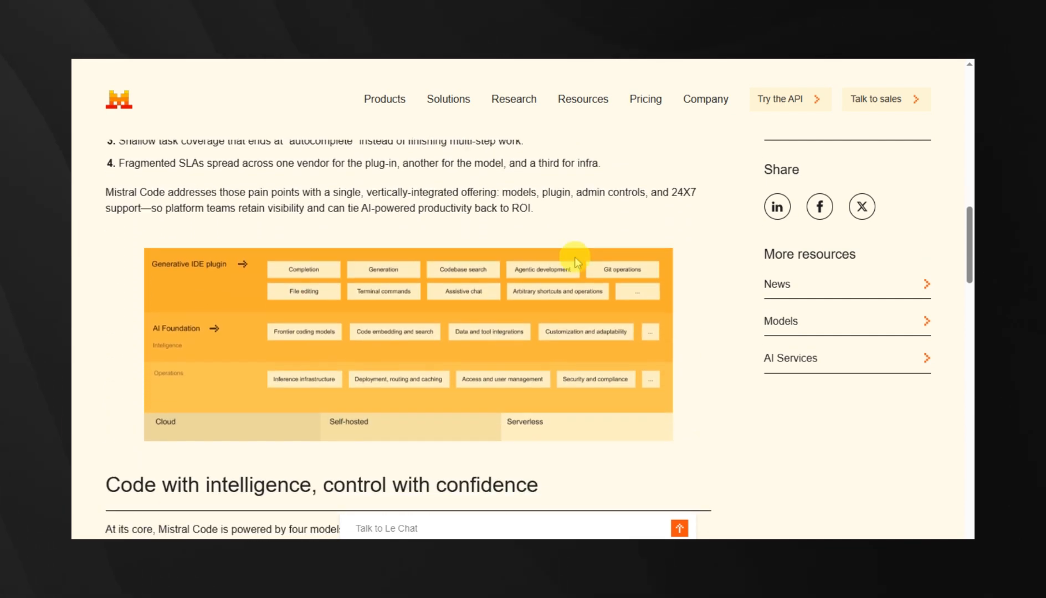
{"action": "scroll", "scroll_direction": "down", "scroll_amount": 3}
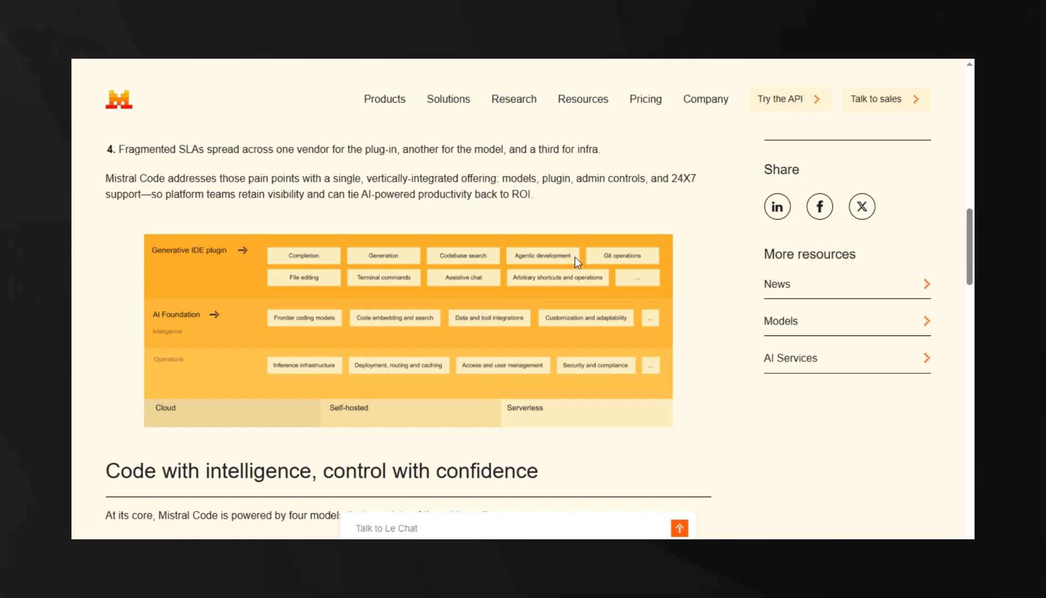
{"action": "scroll", "scroll_direction": "down", "scroll_amount": 3}
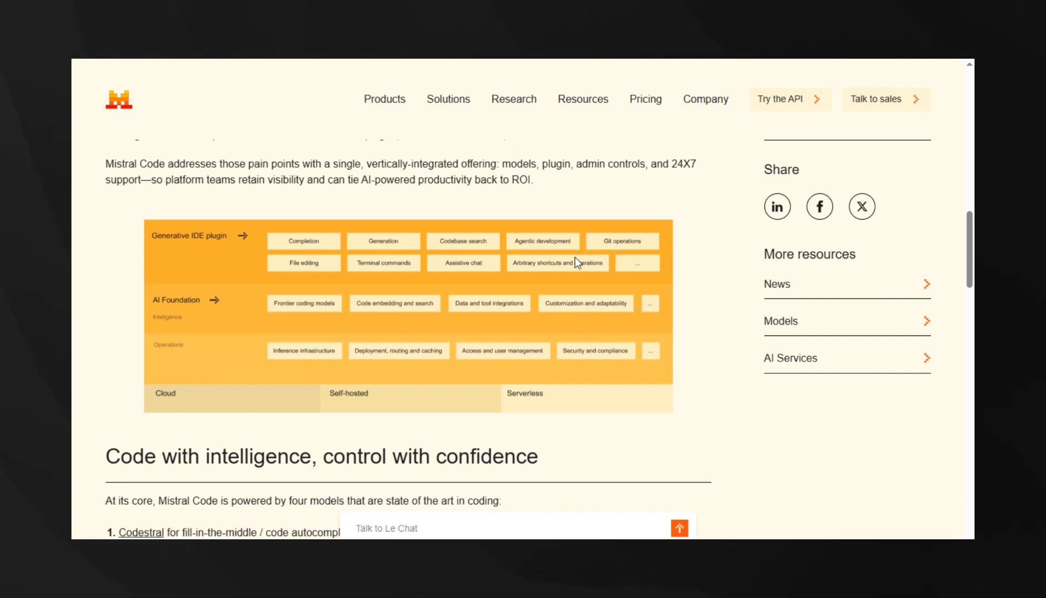
{"action": "scroll", "scroll_direction": "down", "scroll_amount": 3}
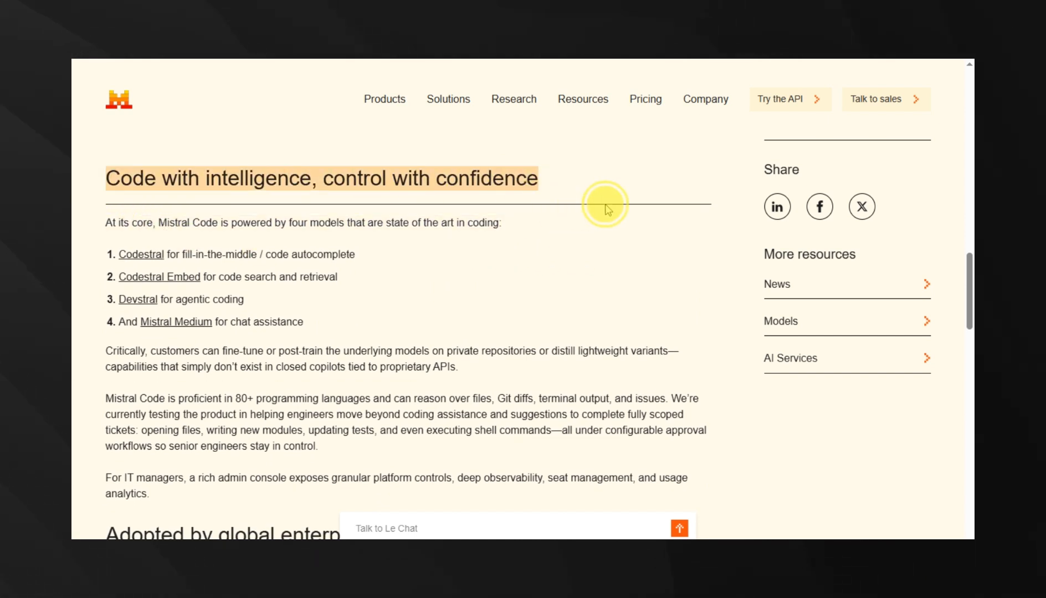
{"action": "scroll", "scroll_direction": "down", "scroll_amount": 3}
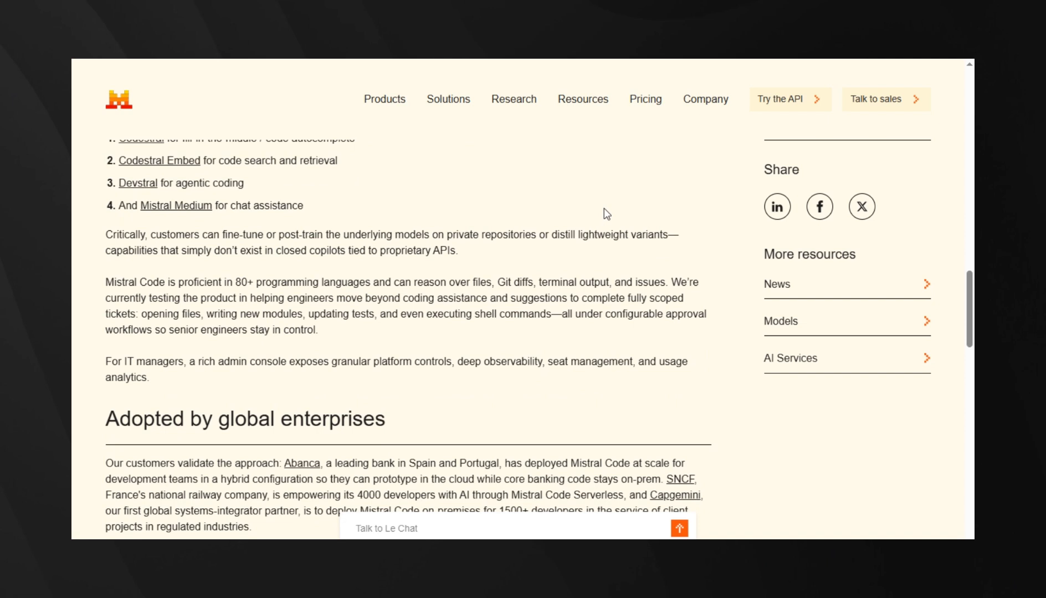
{"action": "scroll", "scroll_direction": "down", "scroll_amount": 3}
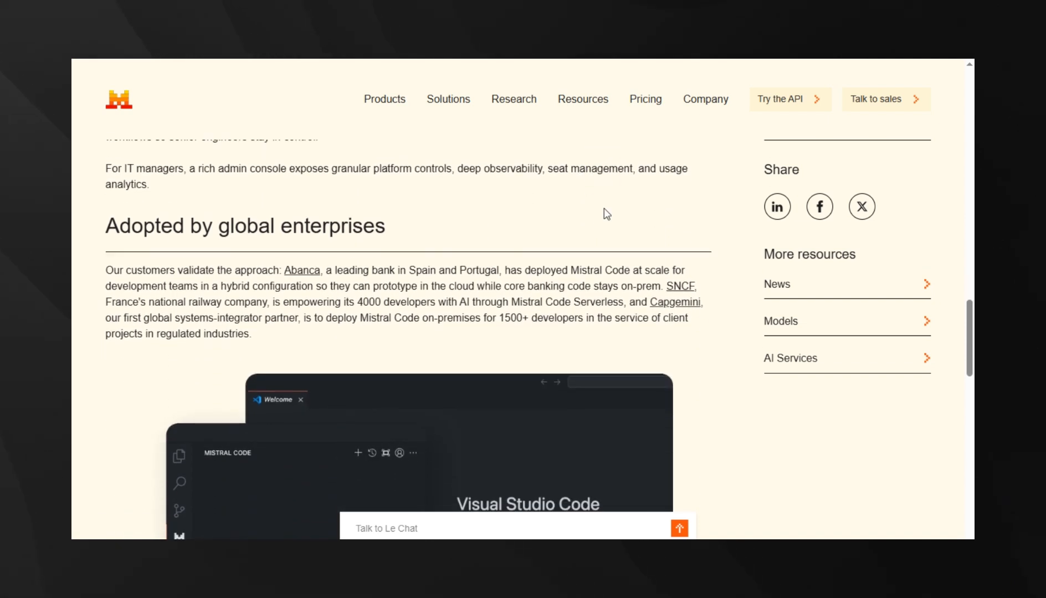
{"action": "scroll", "scroll_direction": "down", "scroll_amount": 3}
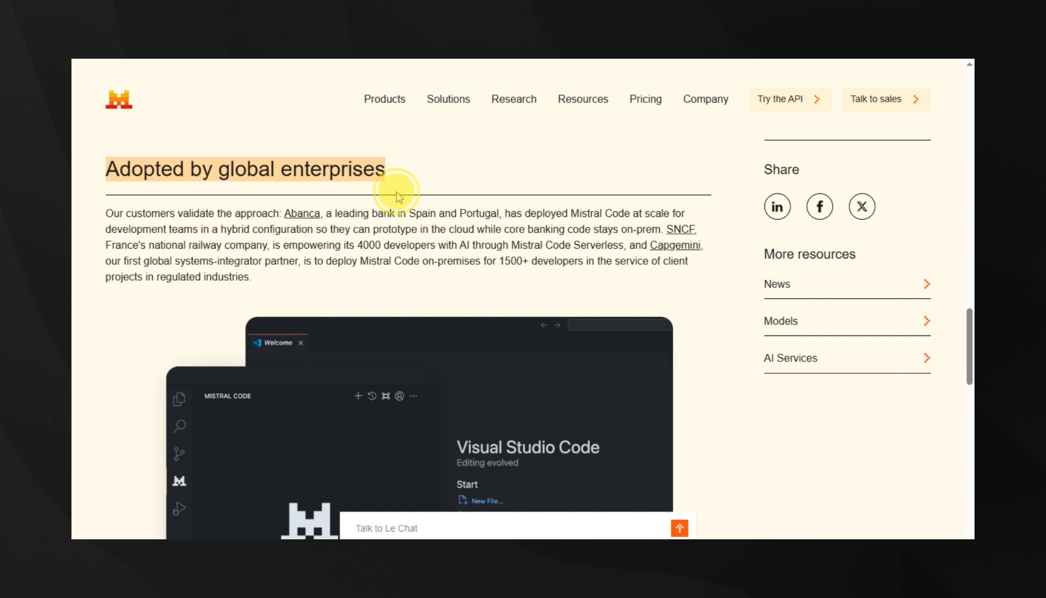
{"action": "scroll", "scroll_direction": "down", "scroll_amount": 3}
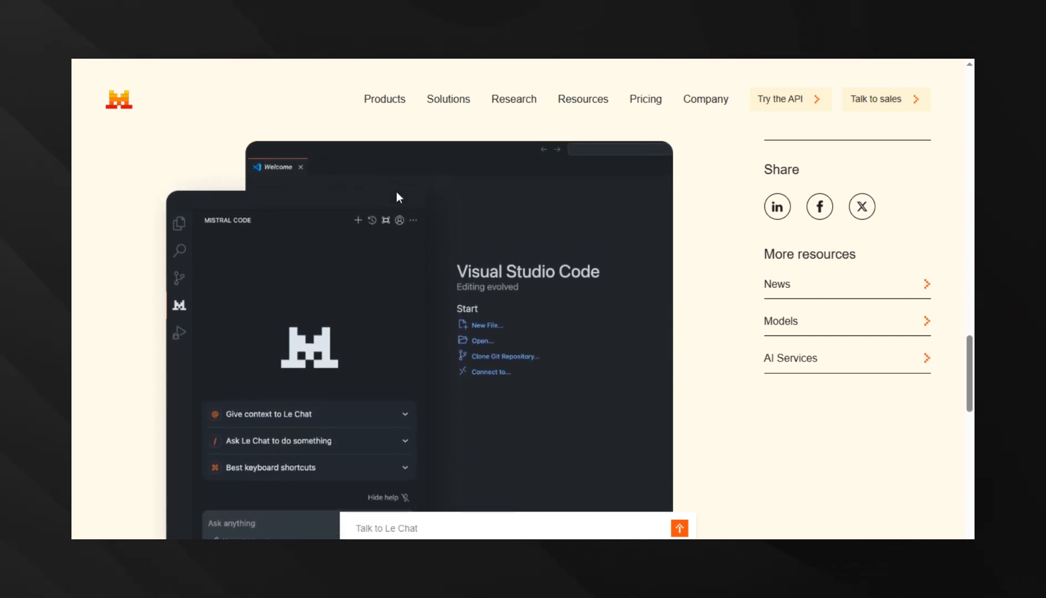
{"action": "scroll", "scroll_direction": "down", "scroll_amount": 3}
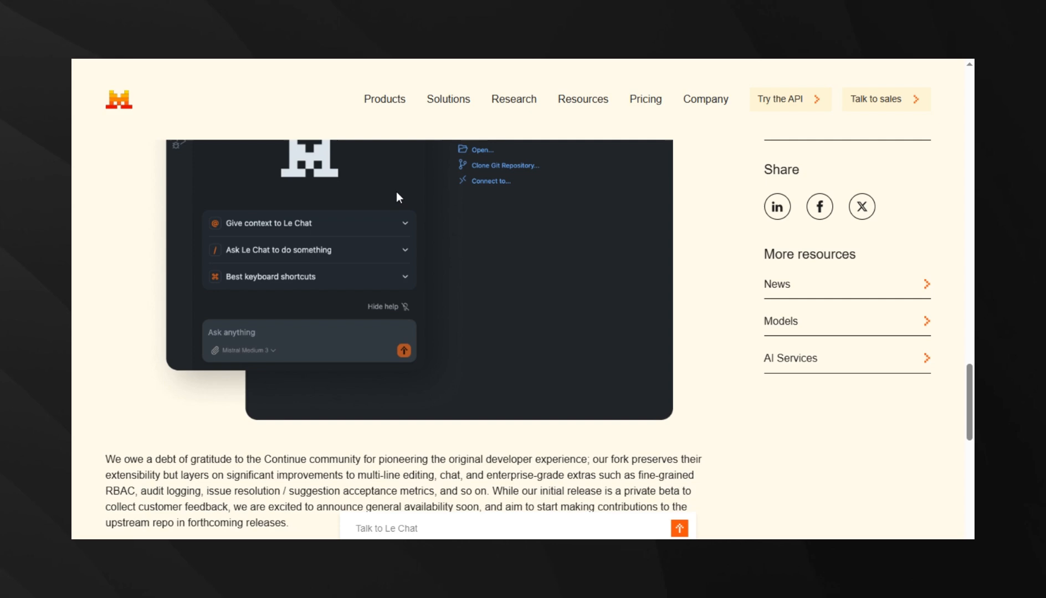
{"action": "scroll", "scroll_direction": "down", "scroll_amount": 3}
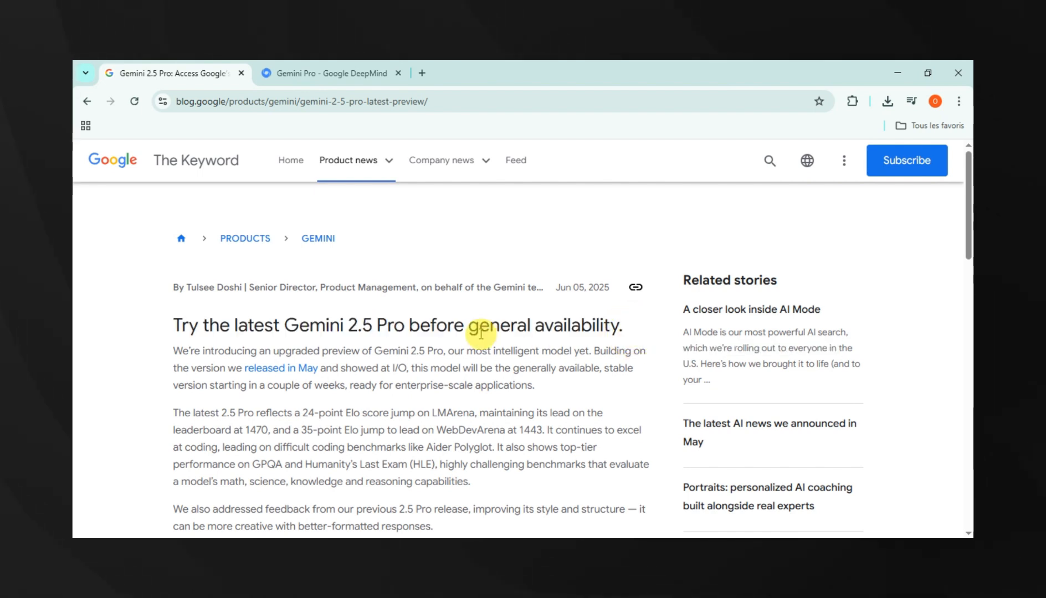
Scroll the Gemini 2.5 Pro post to its benchmark table comparing OpenAI, Claude, Grok and DeepSeek.
{"action": "scroll", "scroll_direction": "down", "scroll_amount": 3}
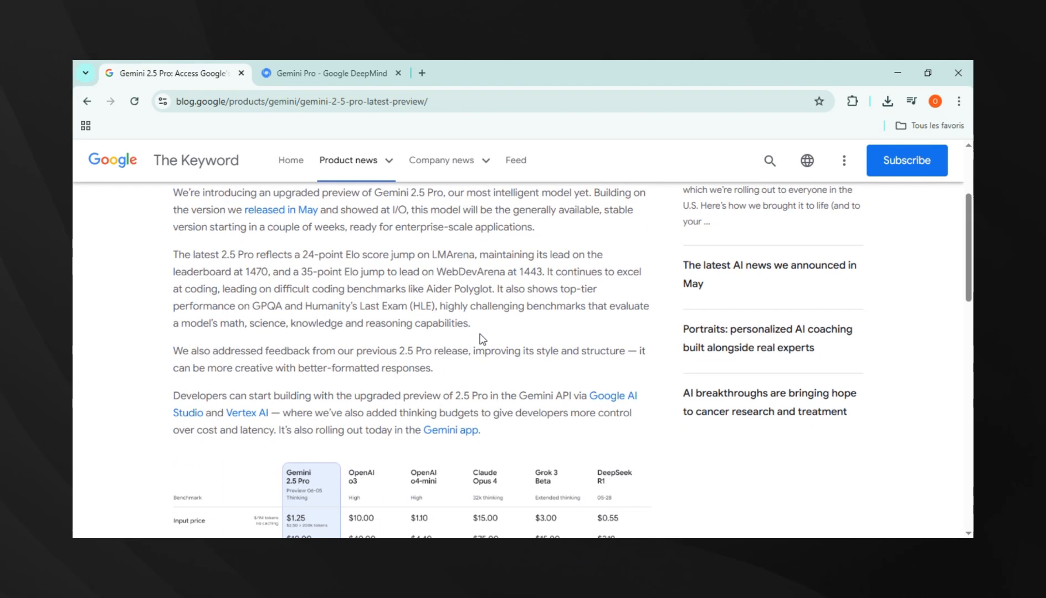
{"action": "scroll", "scroll_direction": "down", "scroll_amount": 3}
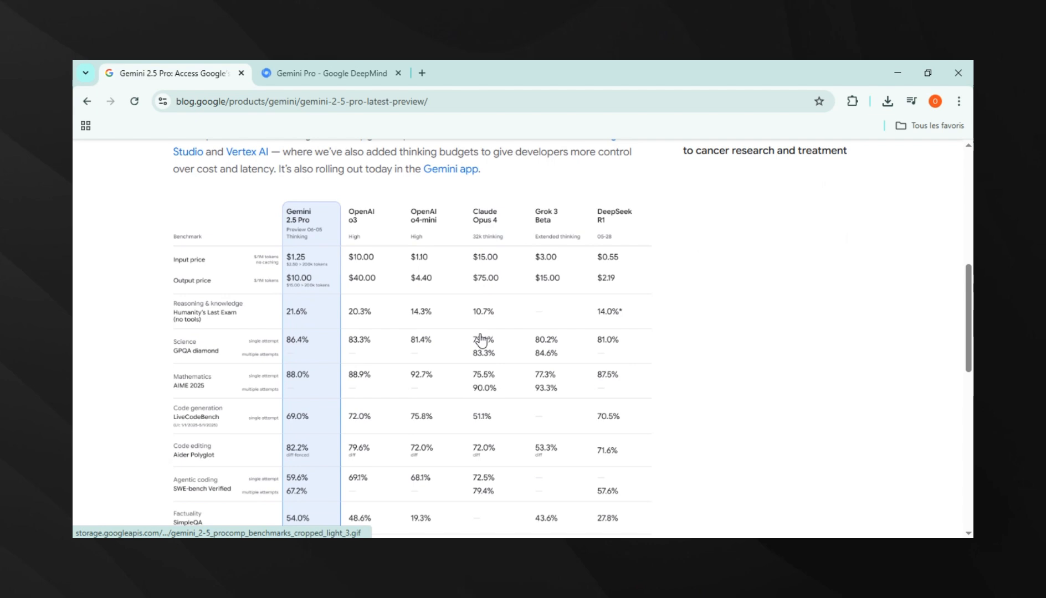
{"action": "scroll", "scroll_direction": "down", "scroll_amount": 3}
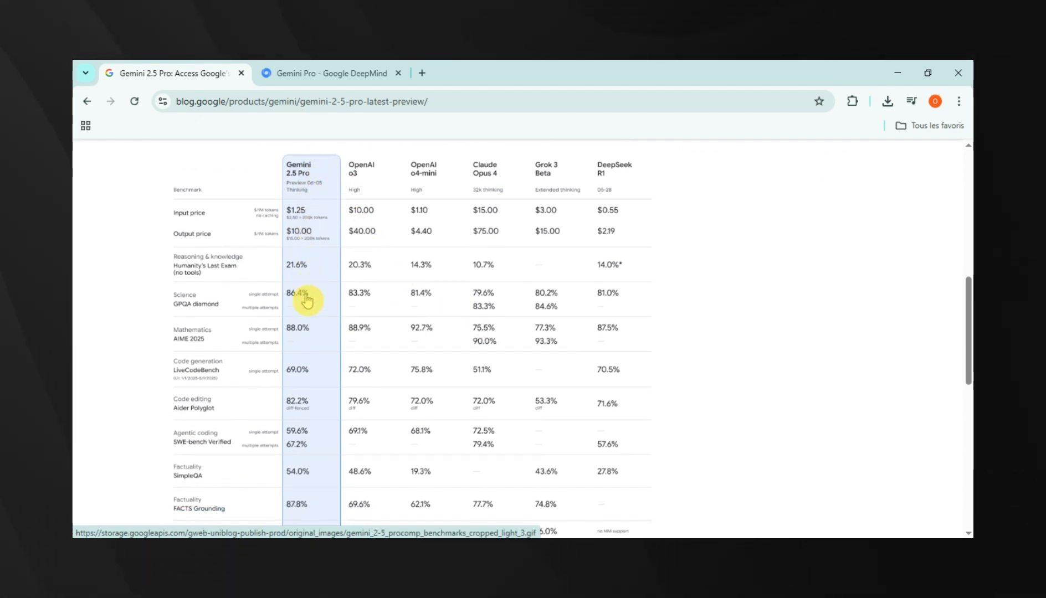
{"action": "scroll", "scroll_direction": "down", "scroll_amount": 3}
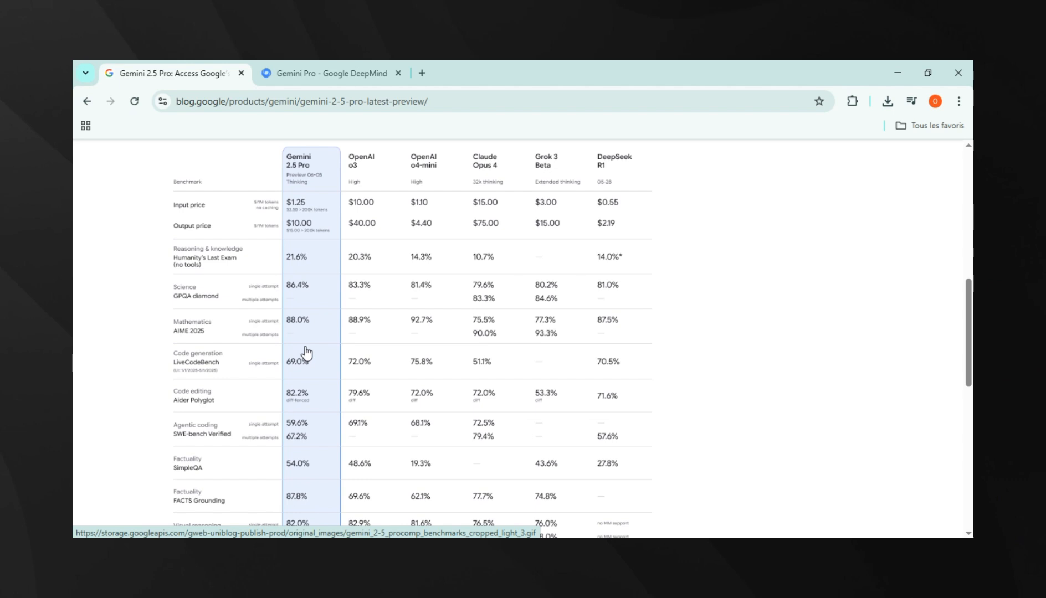
{"action": "scroll", "scroll_direction": "down", "scroll_amount": 3}
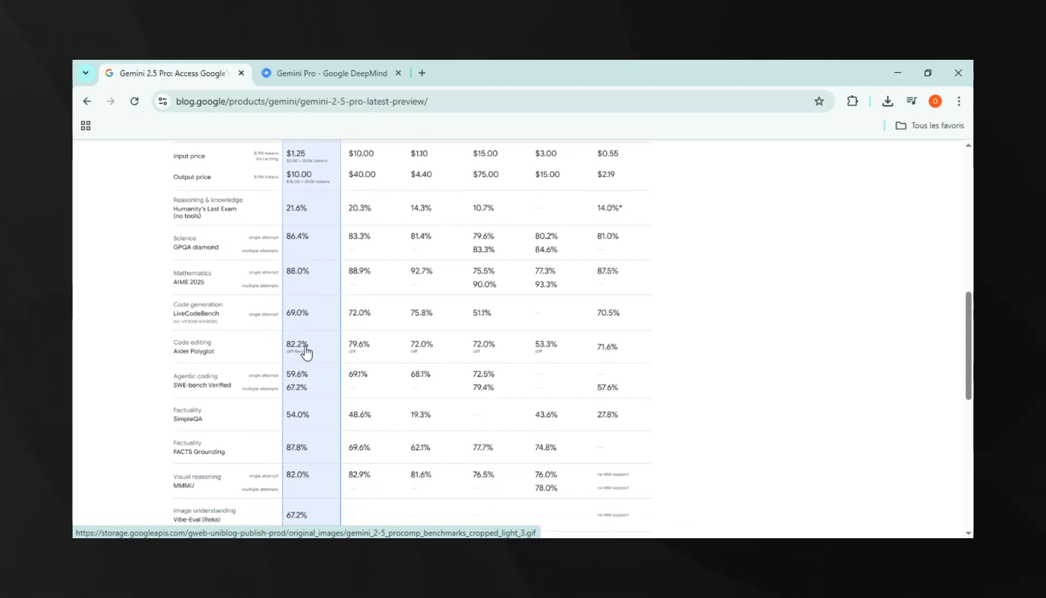
{"action": "scroll", "scroll_direction": "down", "scroll_amount": 3}
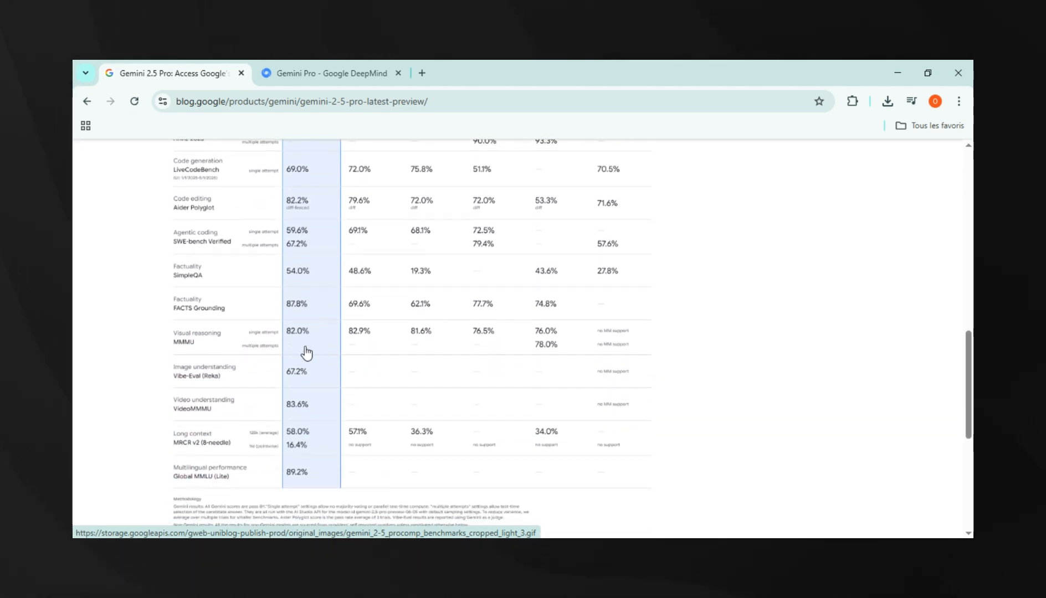
{"action": "scroll", "scroll_direction": "up", "scroll_amount": 3}
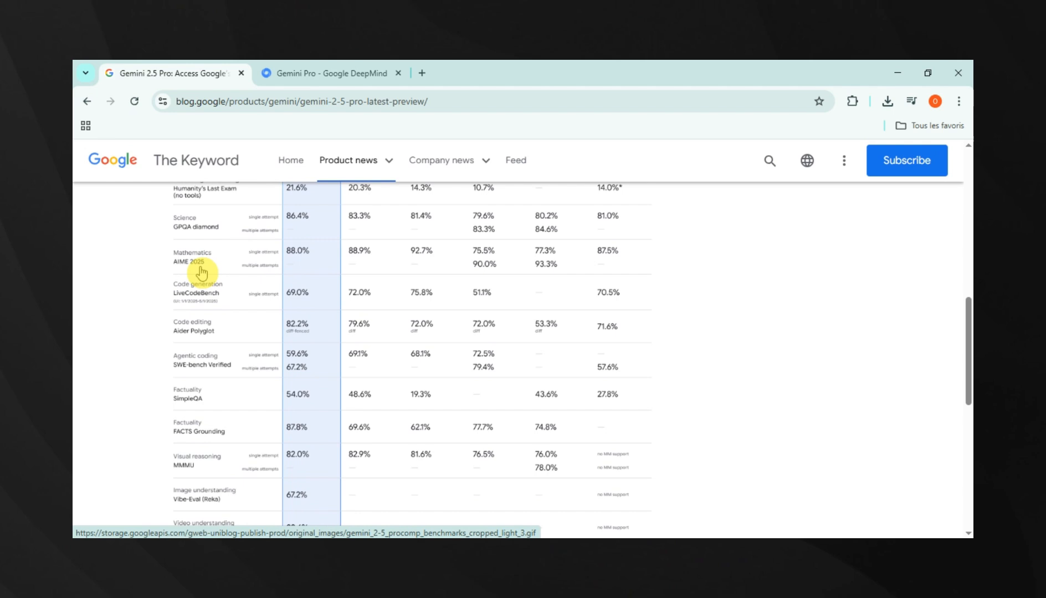
{"action": "mouse_move", "coordinate": [336, 160]}
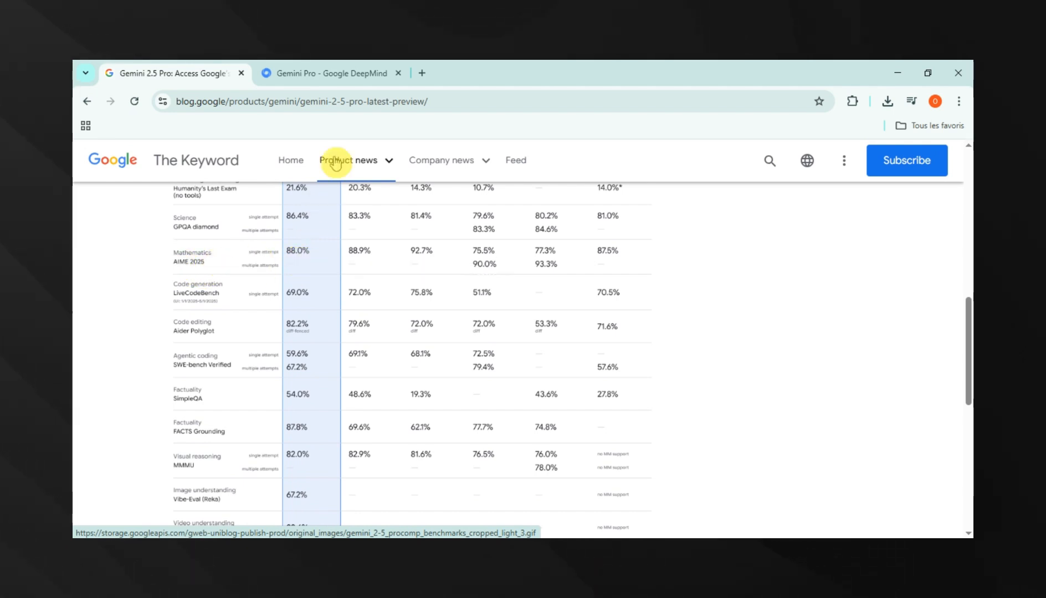
On the Gemini Pro DeepMind page, scroll to the Deep Think Mathematics, Code and Multimodality charts.
{"action": "left_click", "coordinate": [331, 73]}
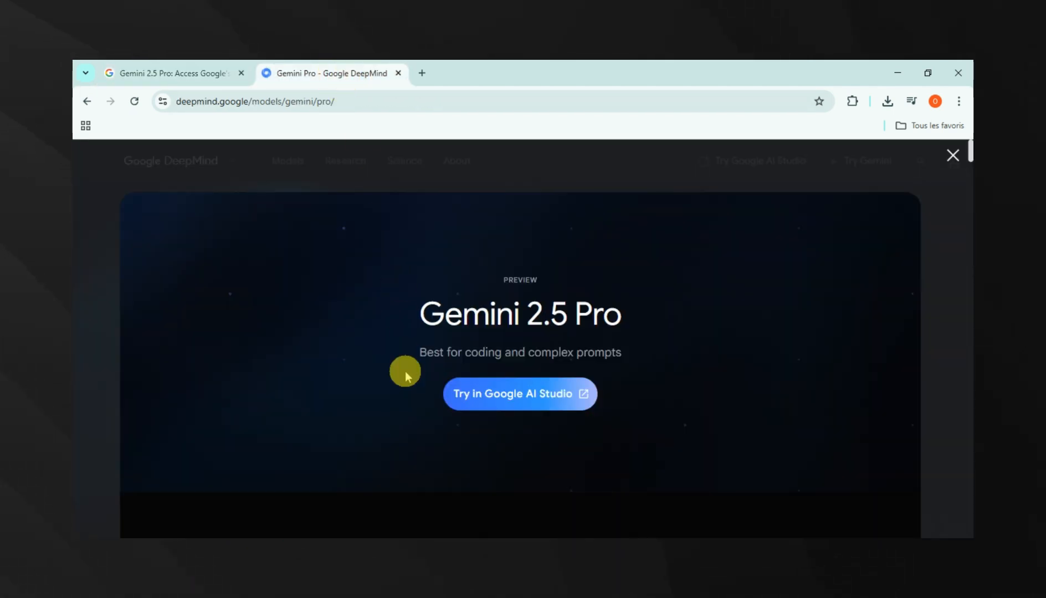
{"action": "scroll", "scroll_direction": "down", "scroll_amount": 3}
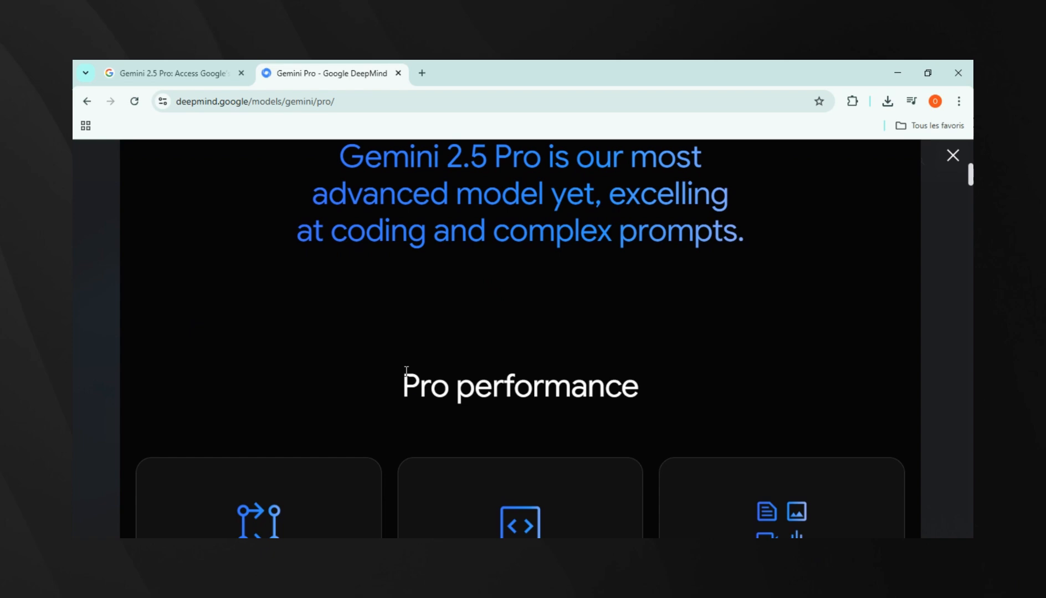
{"action": "scroll", "scroll_direction": "down", "scroll_amount": 3}
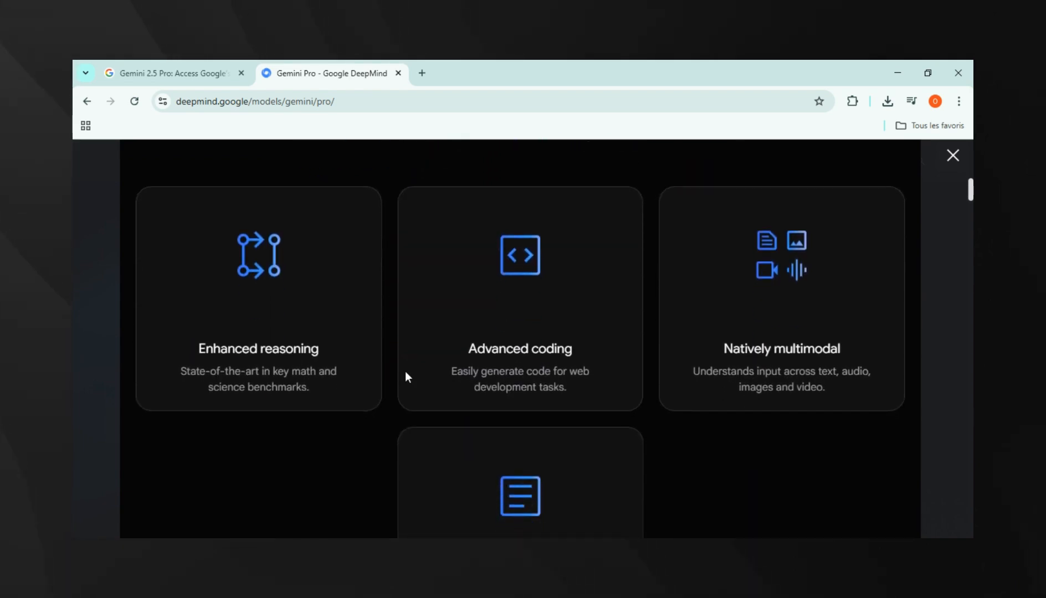
{"action": "scroll", "scroll_direction": "down", "scroll_amount": 3}
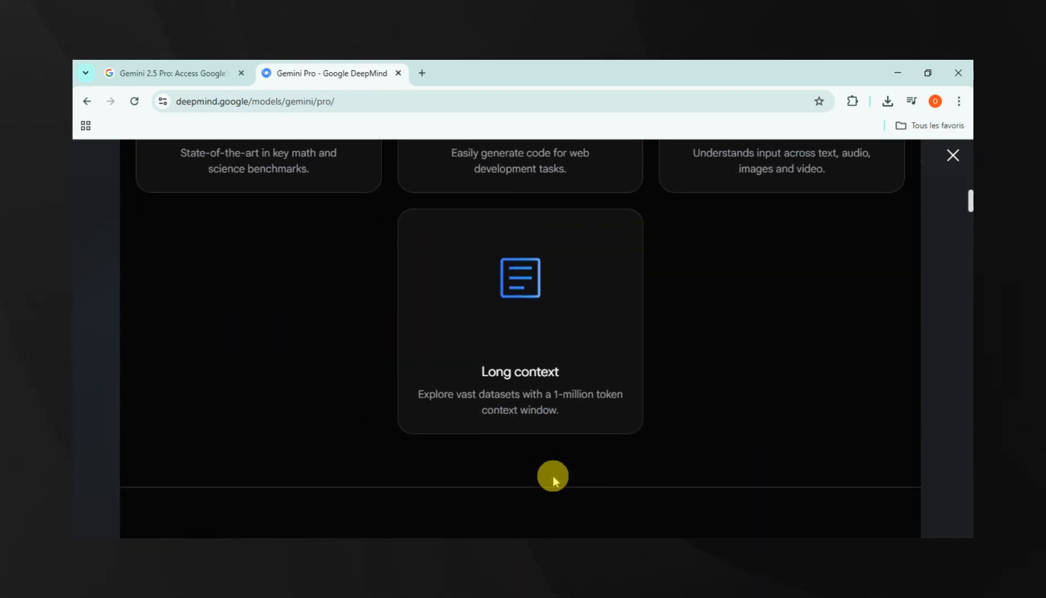
{"action": "scroll", "scroll_direction": "down", "scroll_amount": 3}
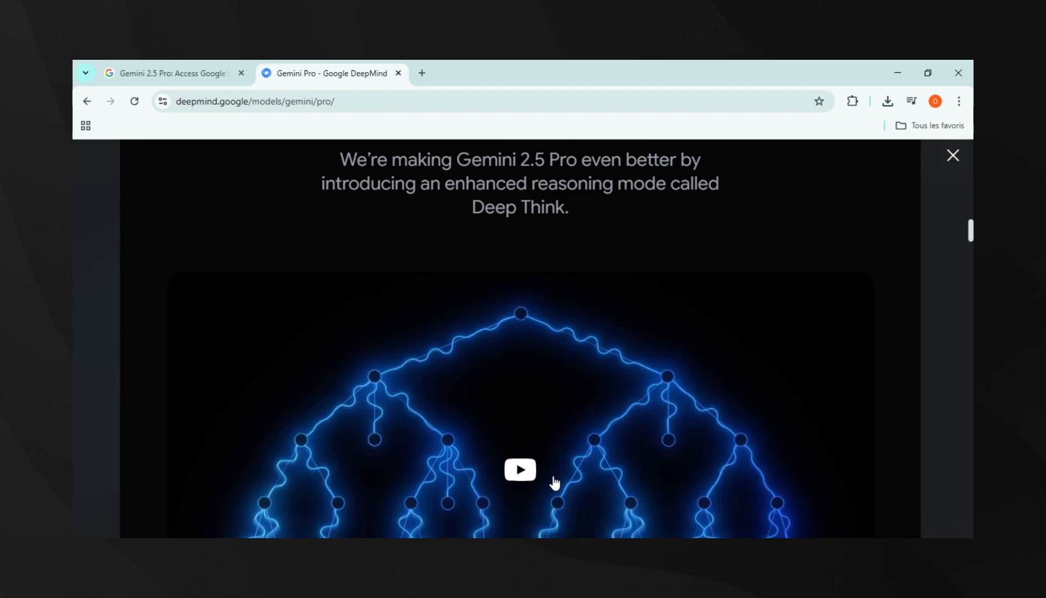
{"action": "scroll", "scroll_direction": "down", "scroll_amount": 3}
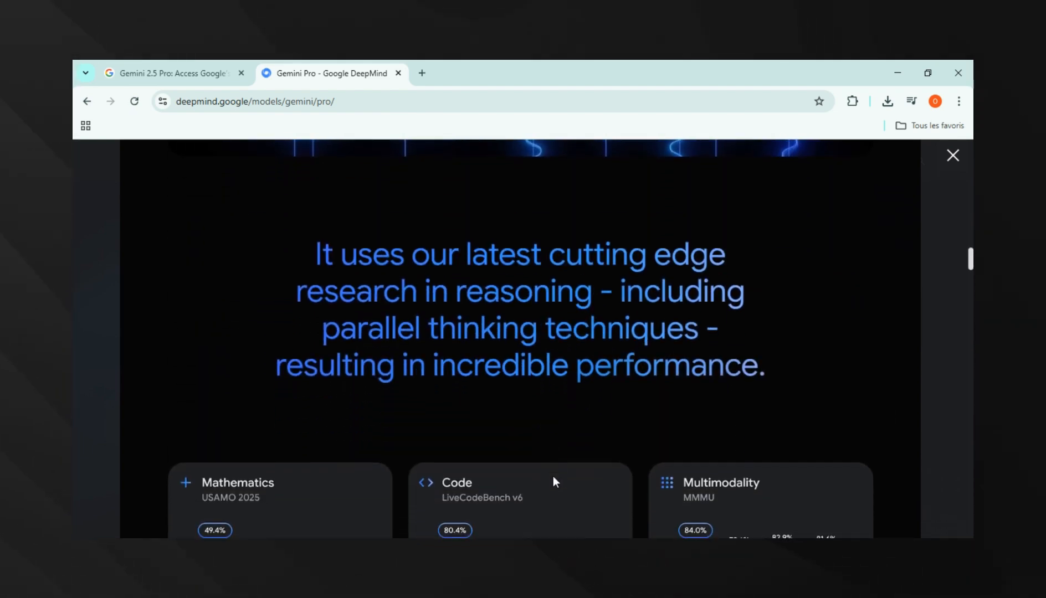
{"action": "scroll", "scroll_direction": "down", "scroll_amount": 3}
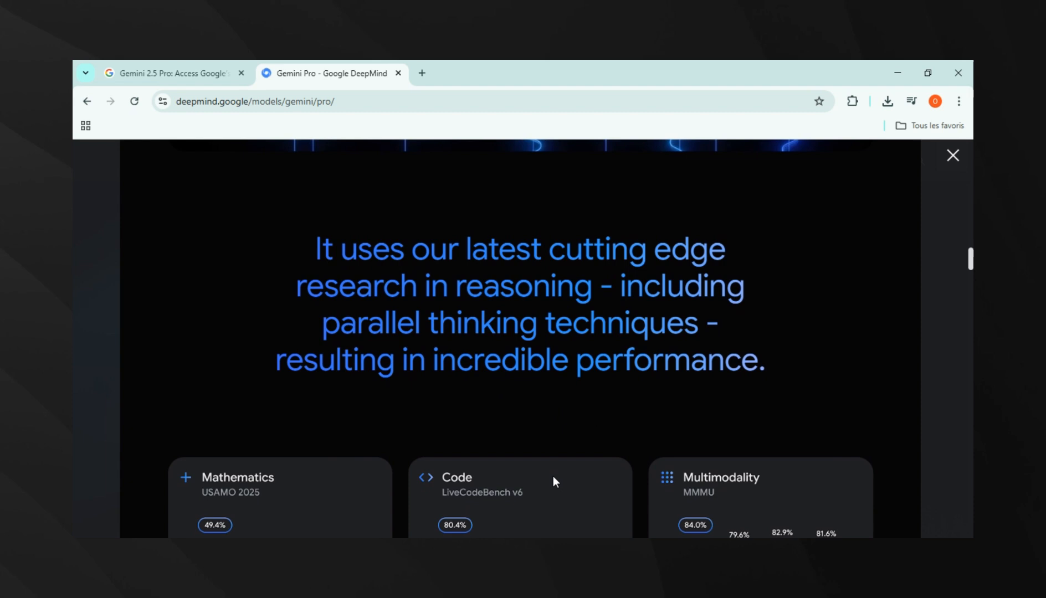
{"action": "scroll", "scroll_direction": "down", "scroll_amount": 3}
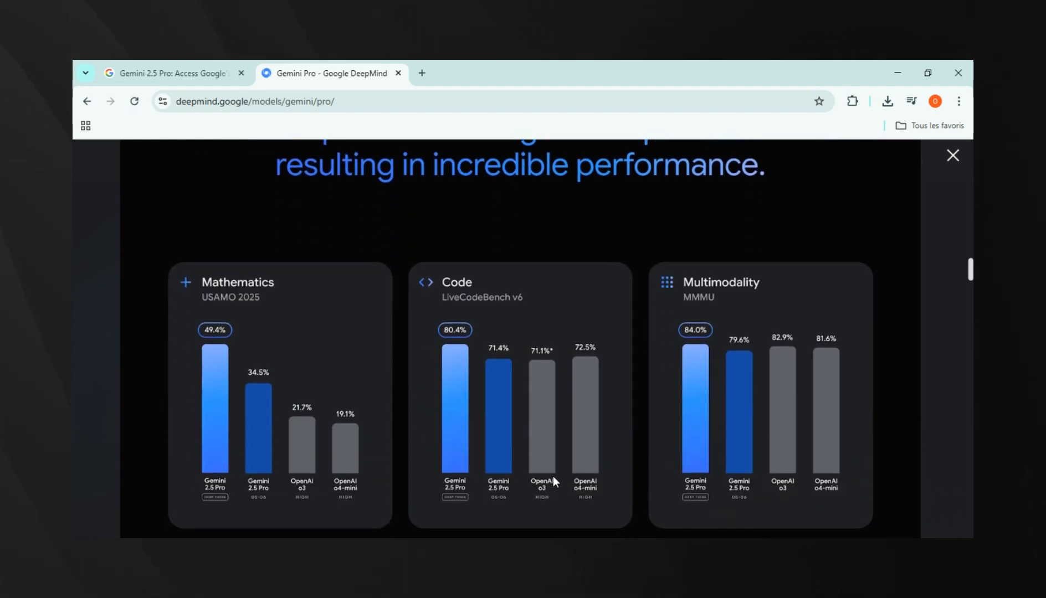
{"action": "scroll", "scroll_direction": "down", "scroll_amount": 3}
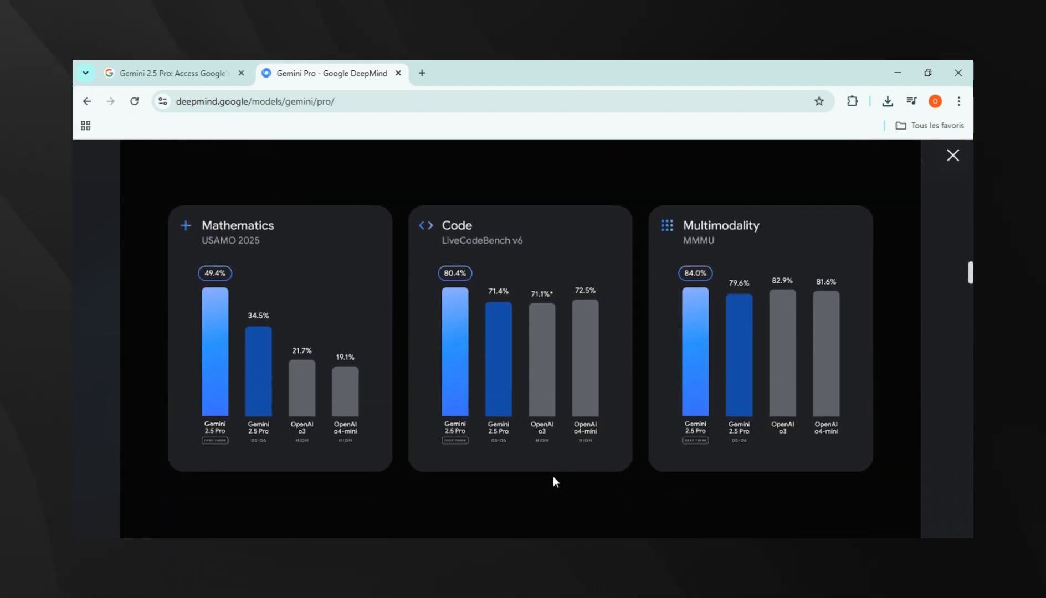
{"action": "mouse_move", "coordinate": [225, 370]}
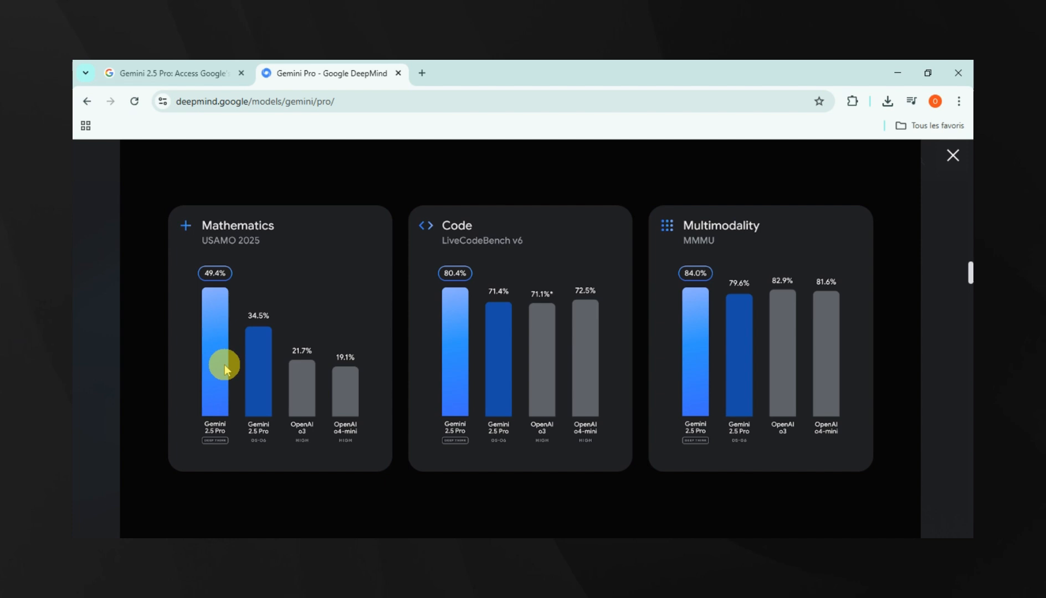
{"action": "mouse_move", "coordinate": [458, 297]}
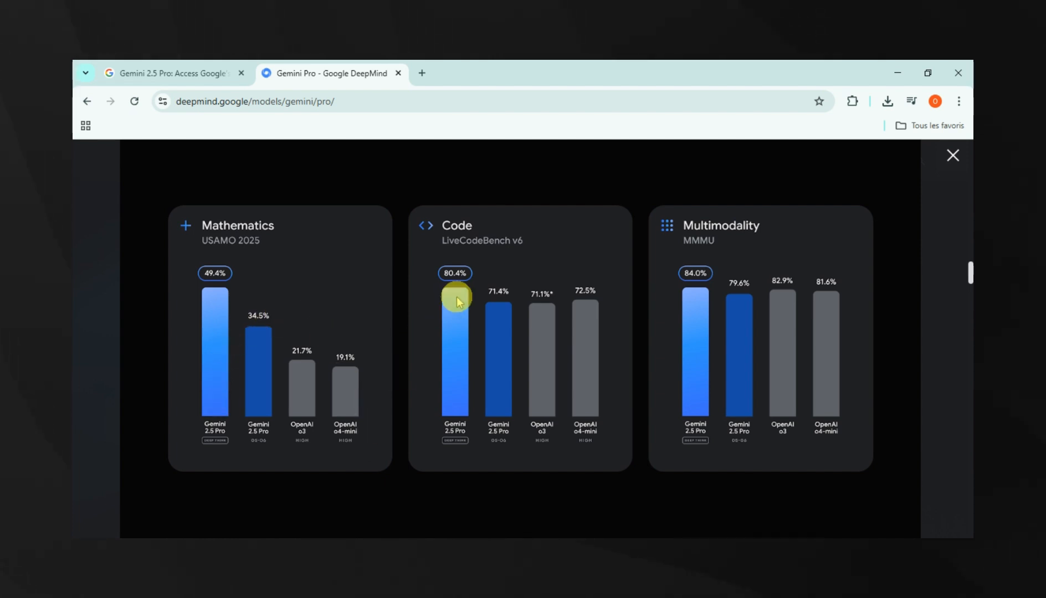
{"action": "mouse_move", "coordinate": [711, 419]}
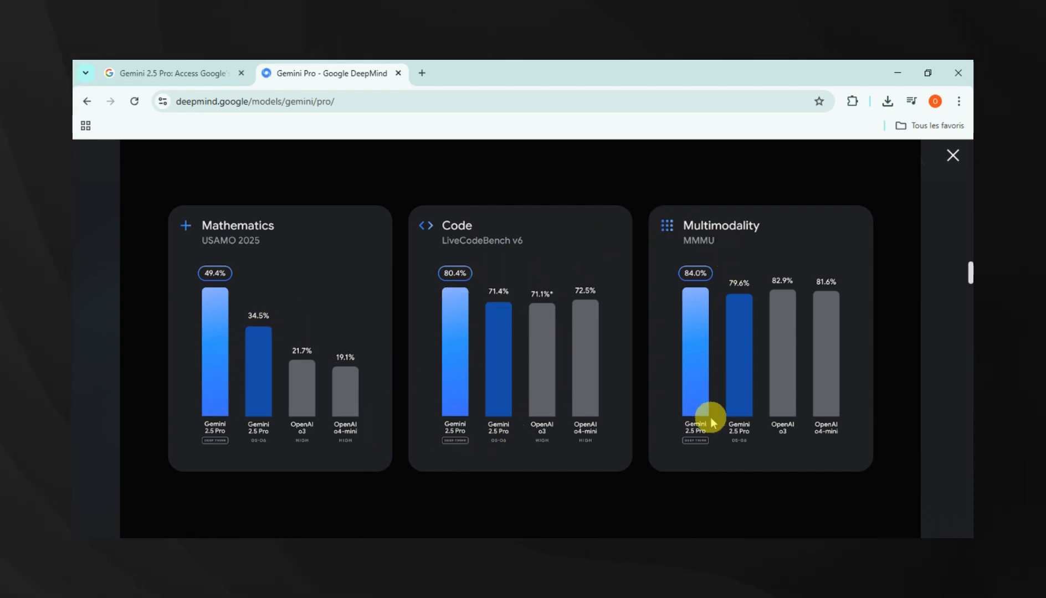
Watch the demo prompting 'Transform this image into a code-based representation of its natural behavior.'.
{"action": "scroll", "scroll_direction": "down", "scroll_amount": 3}
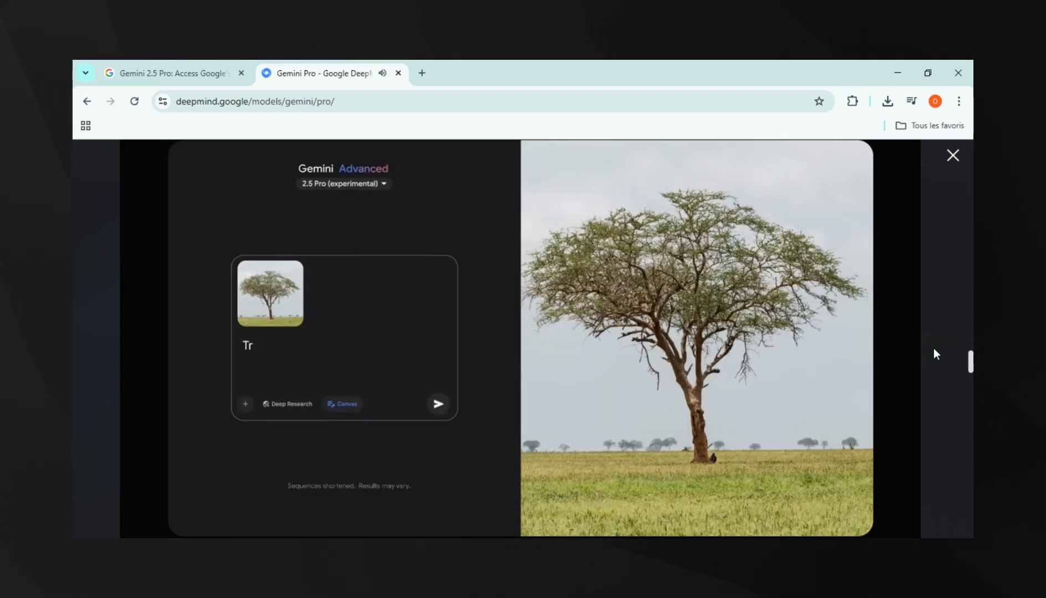
{"action": "type", "text": "Transform this image into a code-based representation of its natural behavior."}
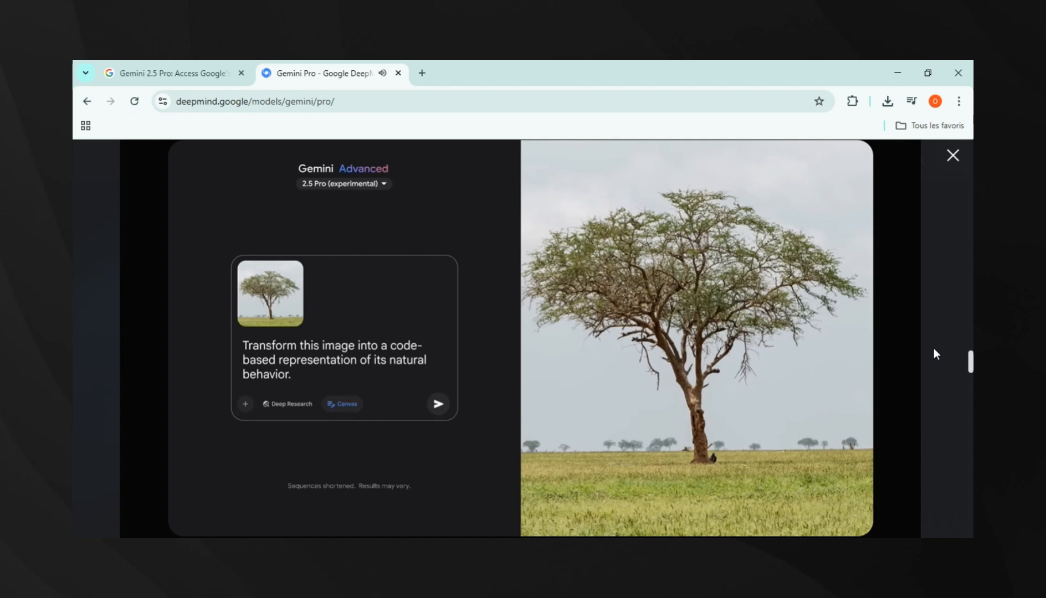
{"action": "left_click", "coordinate": [438, 403]}
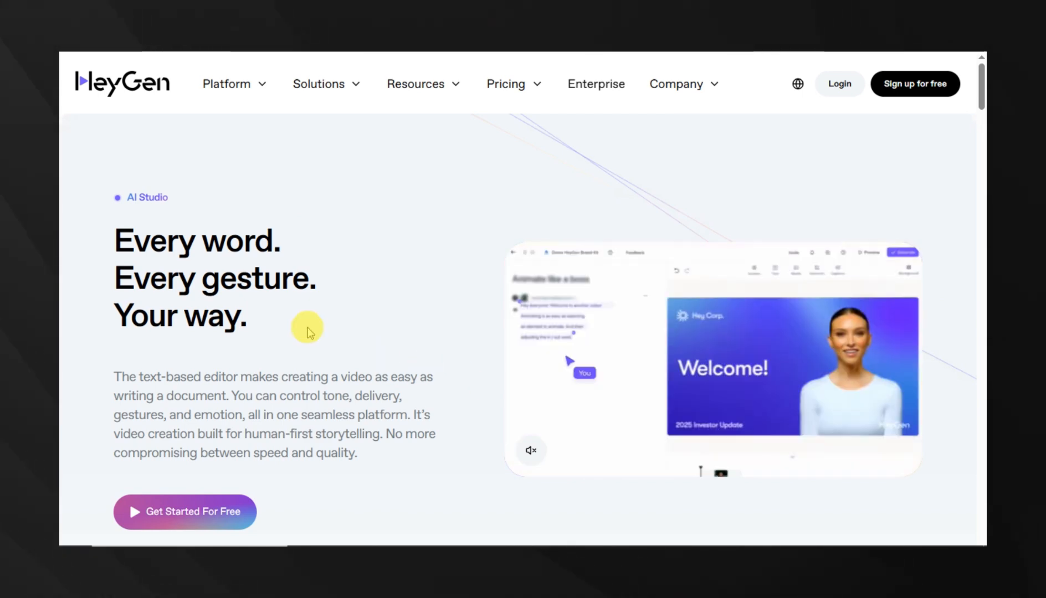
View the 'Every word. Every gesture. Your way.' hero section of HeyGen AI Studio.
{"action": "scroll", "scroll_direction": "down", "scroll_amount": 3}
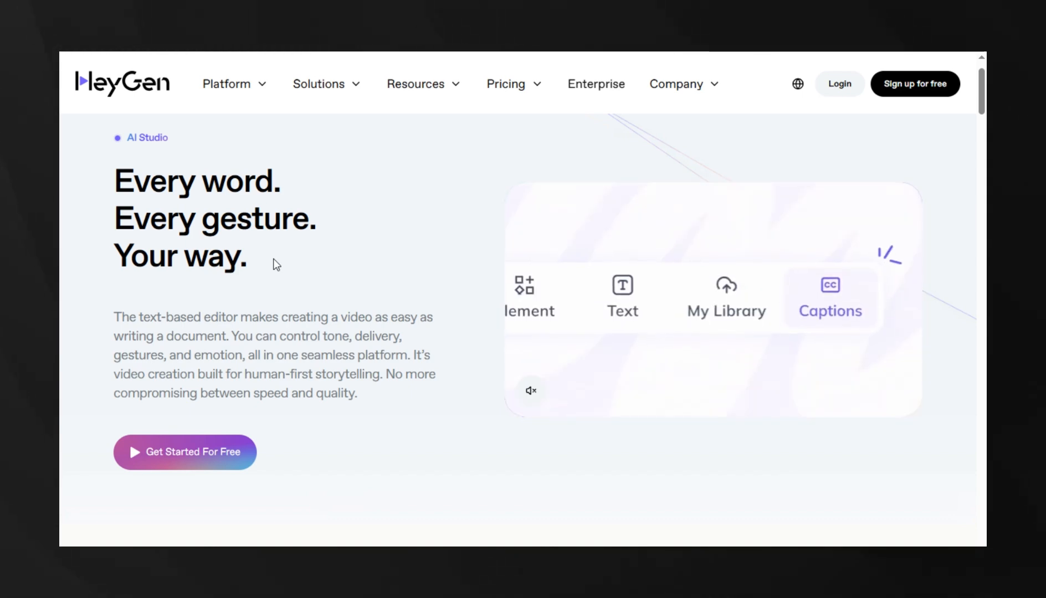
Scroll past Voice Director to the 'Ensure teams stay aligned' Comments, Tagging and Multi-User Editing section.
{"action": "scroll", "scroll_direction": "down", "scroll_amount": 3}
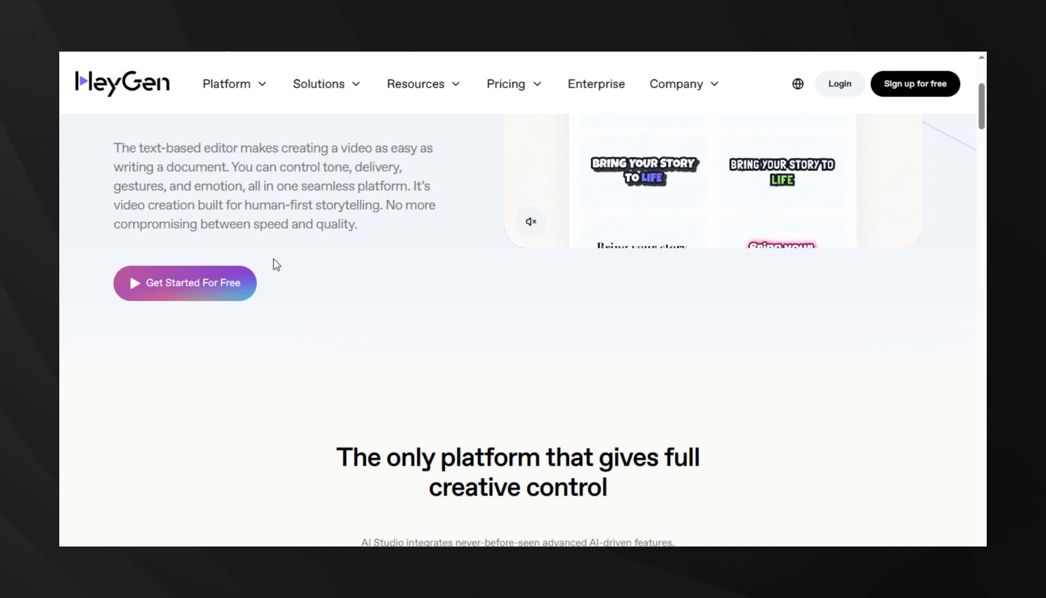
{"action": "scroll", "scroll_direction": "down", "scroll_amount": 3}
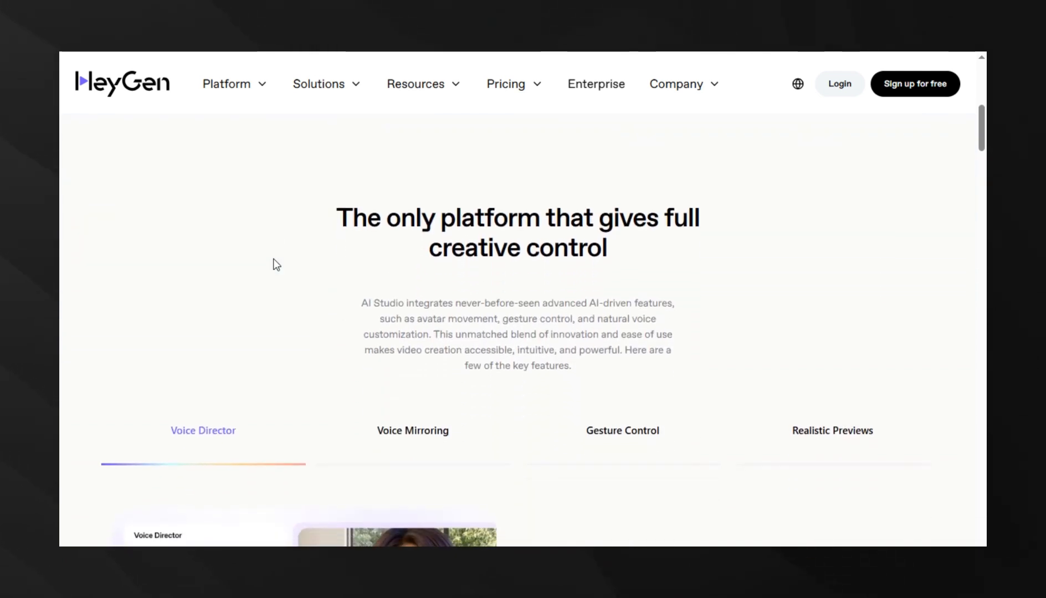
{"action": "scroll", "scroll_direction": "down", "scroll_amount": 3}
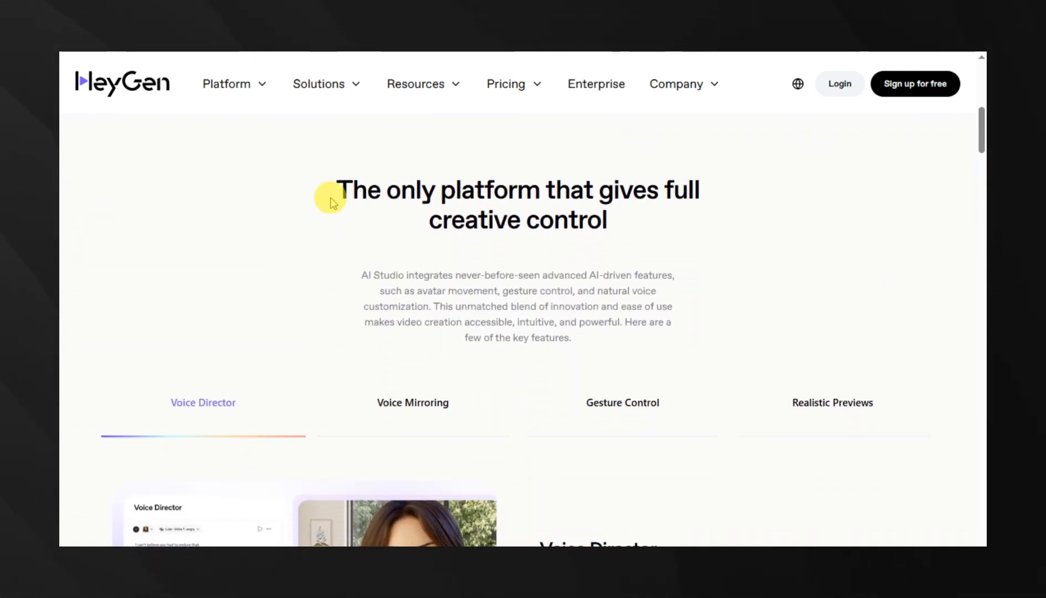
{"action": "scroll", "scroll_direction": "down", "scroll_amount": 3}
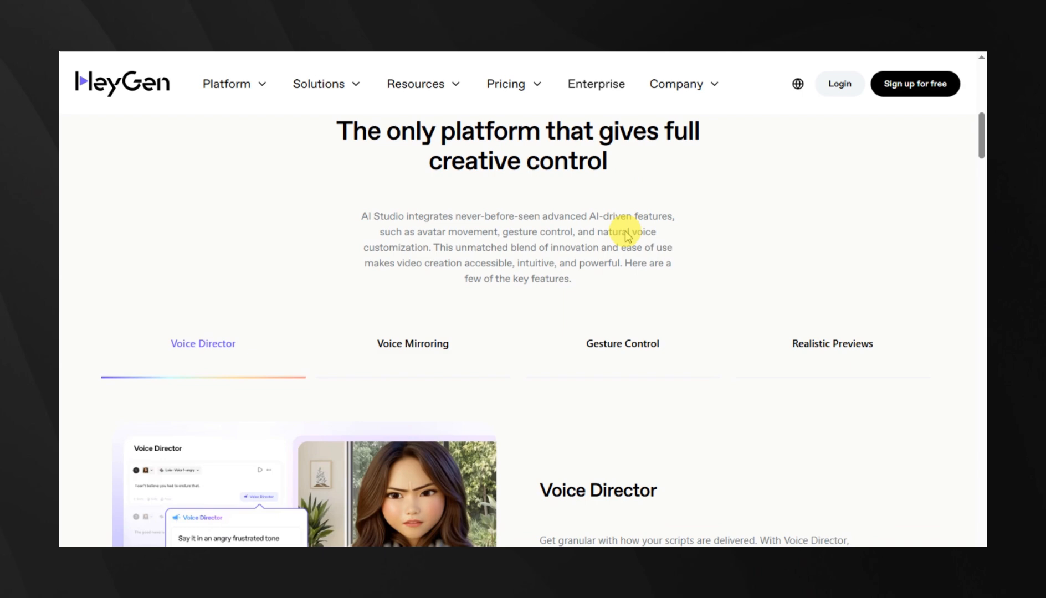
{"action": "scroll", "scroll_direction": "down", "scroll_amount": 3}
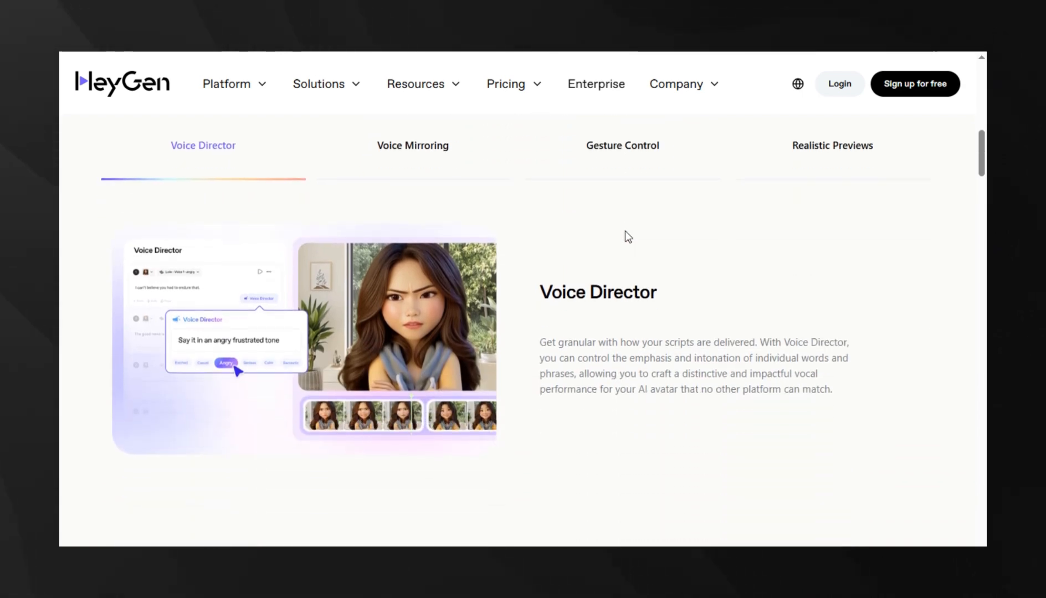
{"action": "scroll", "scroll_direction": "down", "scroll_amount": 3}
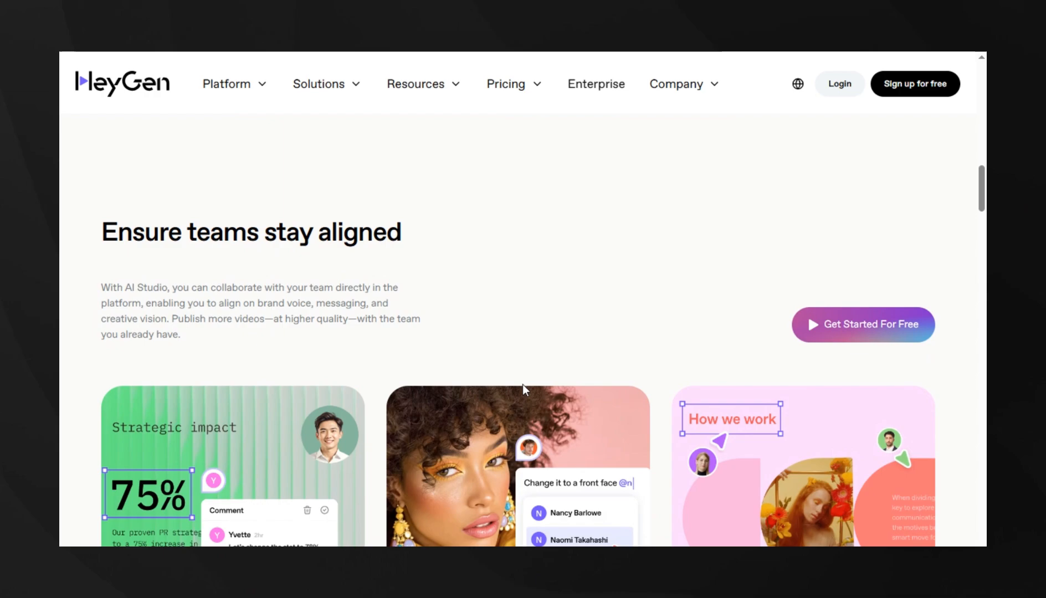
{"action": "scroll", "scroll_direction": "down", "scroll_amount": 3}
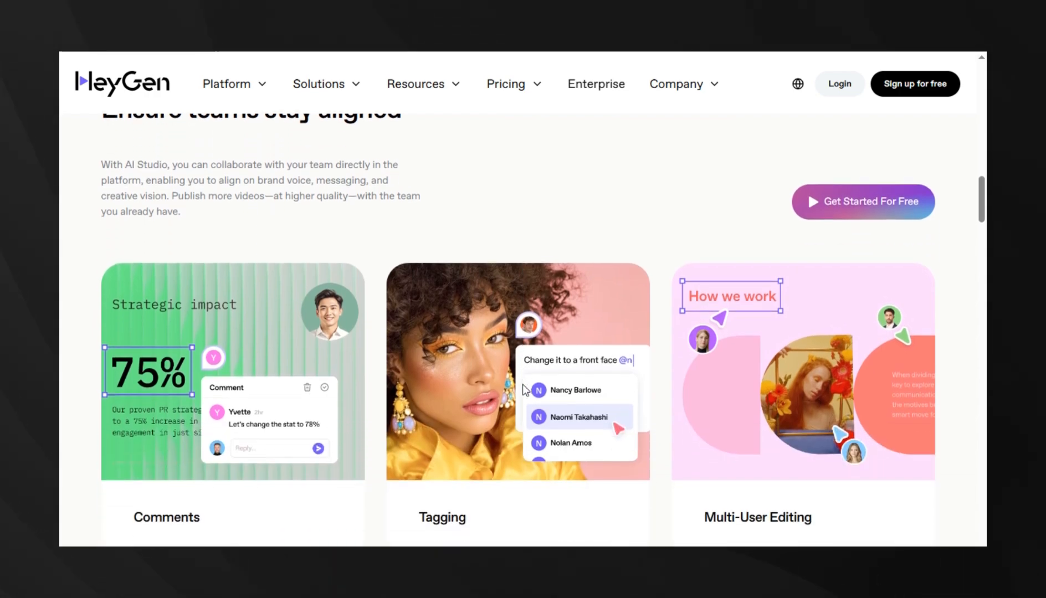